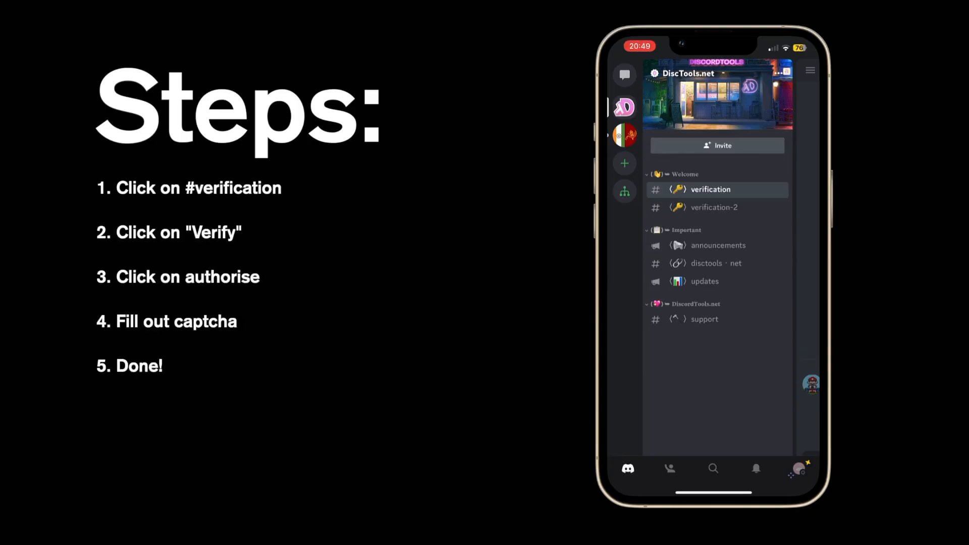
Step: Open #verification on mobile and use Verify to reach the DiscTools Database permissions screen
click(710, 189)
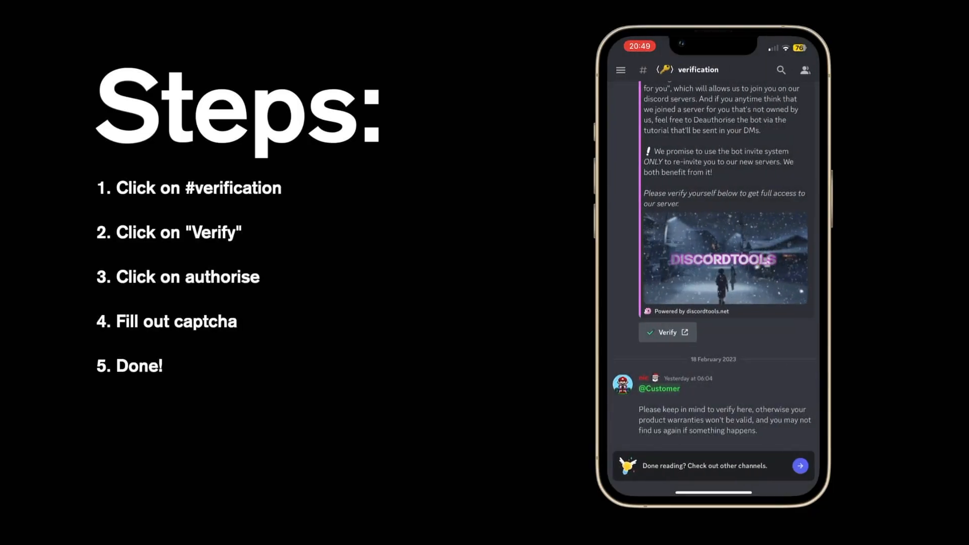
scroll(up, 3)
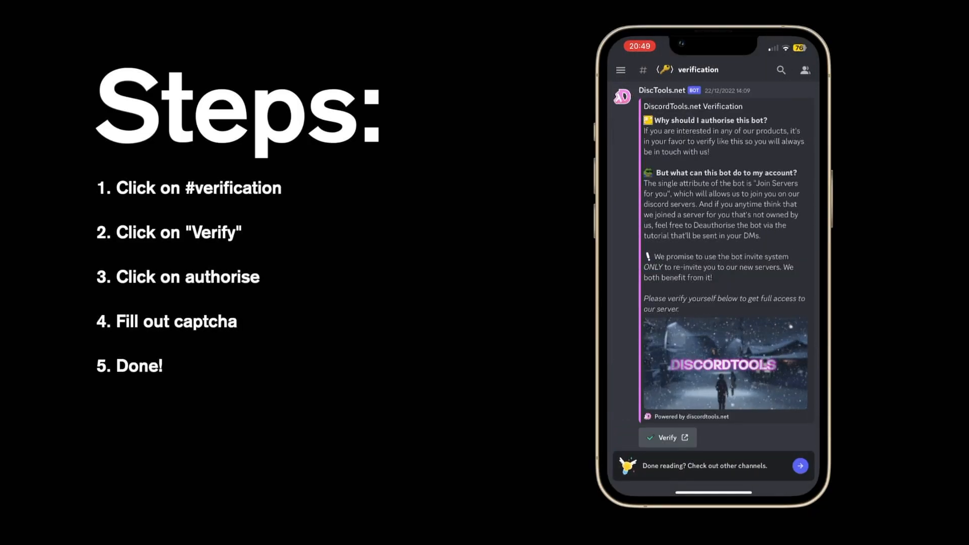
click(667, 437)
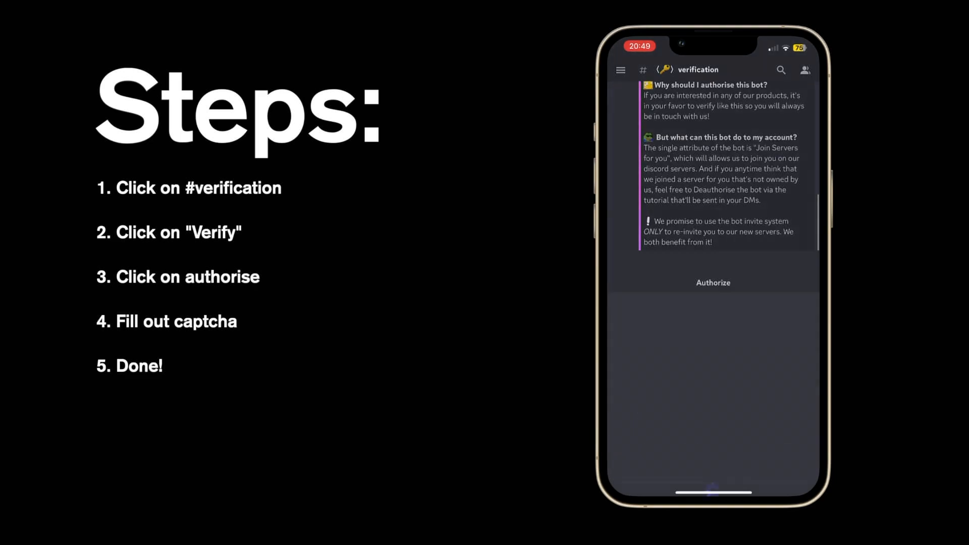
click(713, 283)
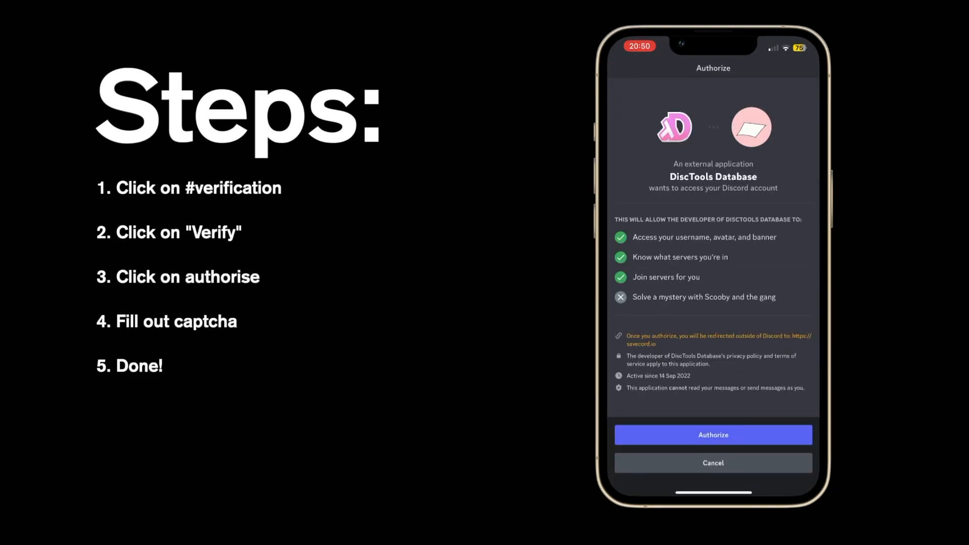
Step: Authorize DiscTools Database and tick savecord.io's 'Verify you are human' check twice
click(713, 435)
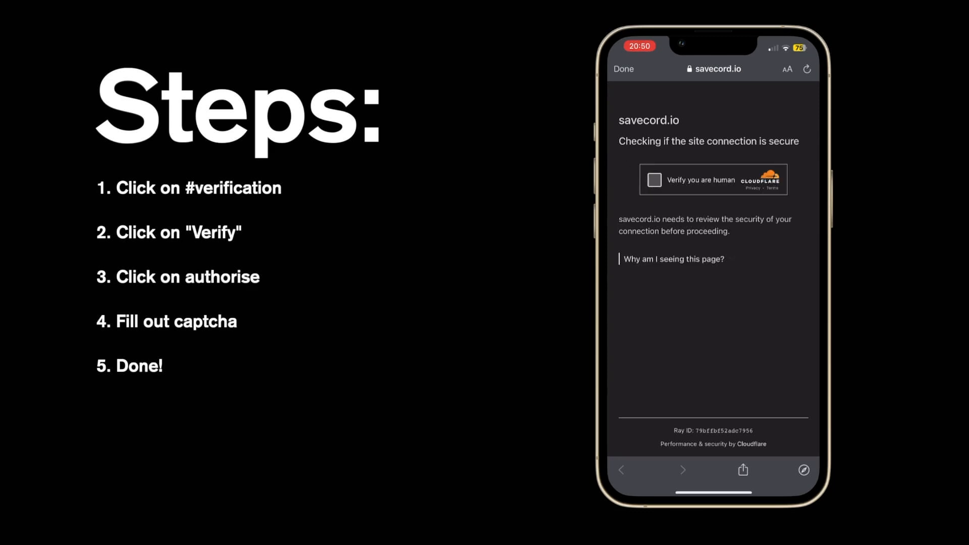
click(654, 179)
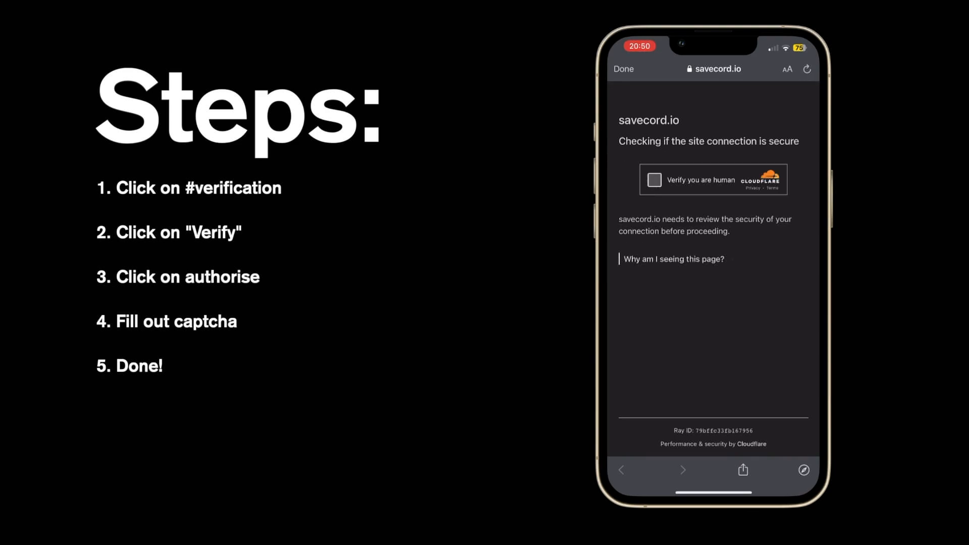
click(653, 180)
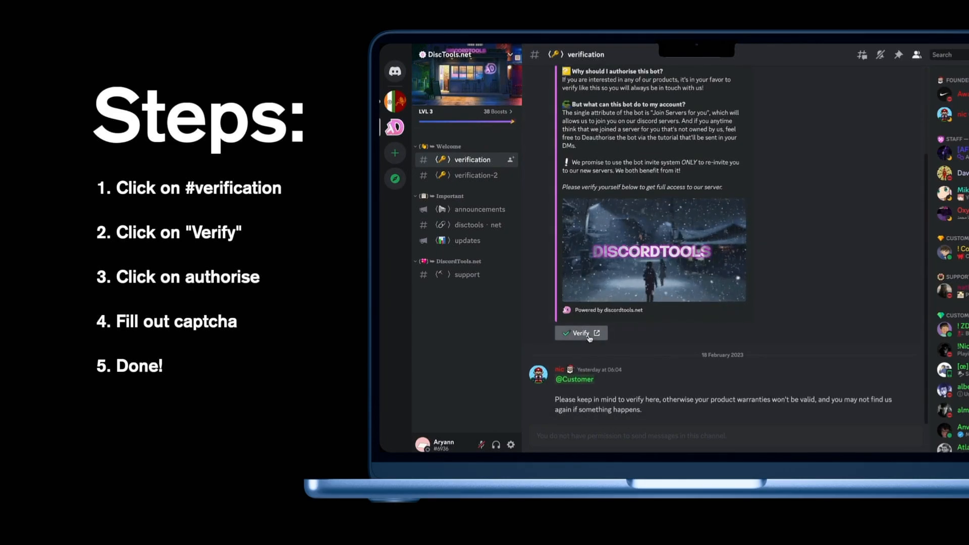
Step: Verify in #verification on PC and authorise DiscTools Database in the popup
click(580, 333)
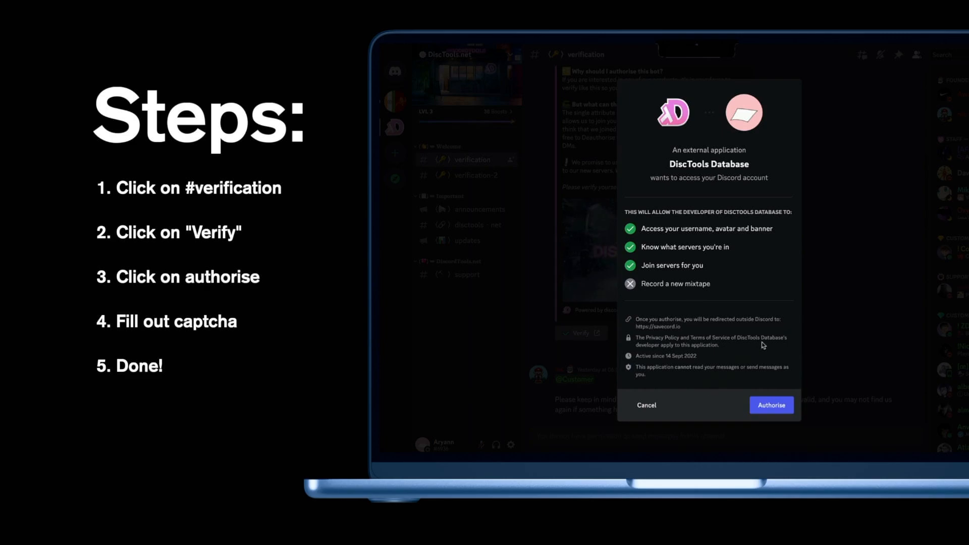
click(771, 405)
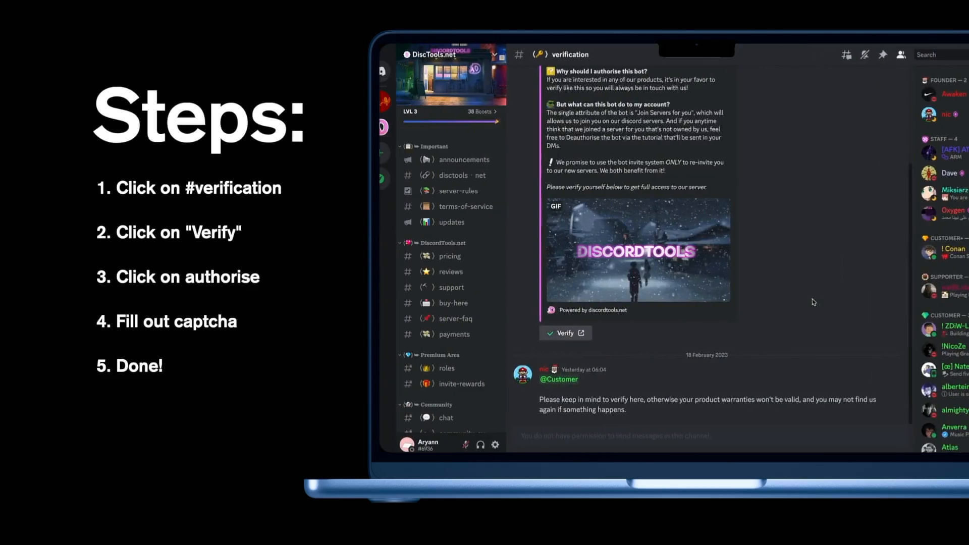
click(459, 190)
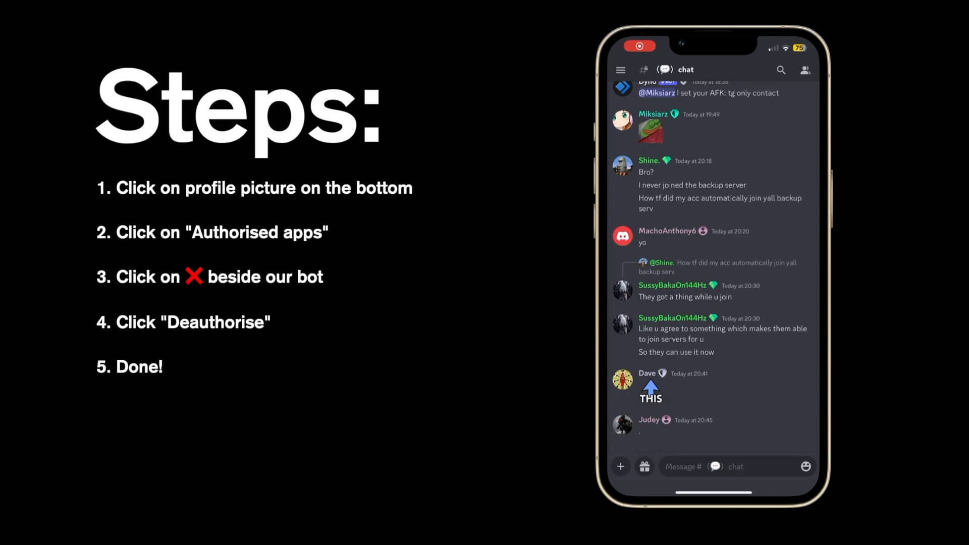
Step: From the mobile profile, go to Authorized Apps and deauthorize DiscTools Database
click(799, 468)
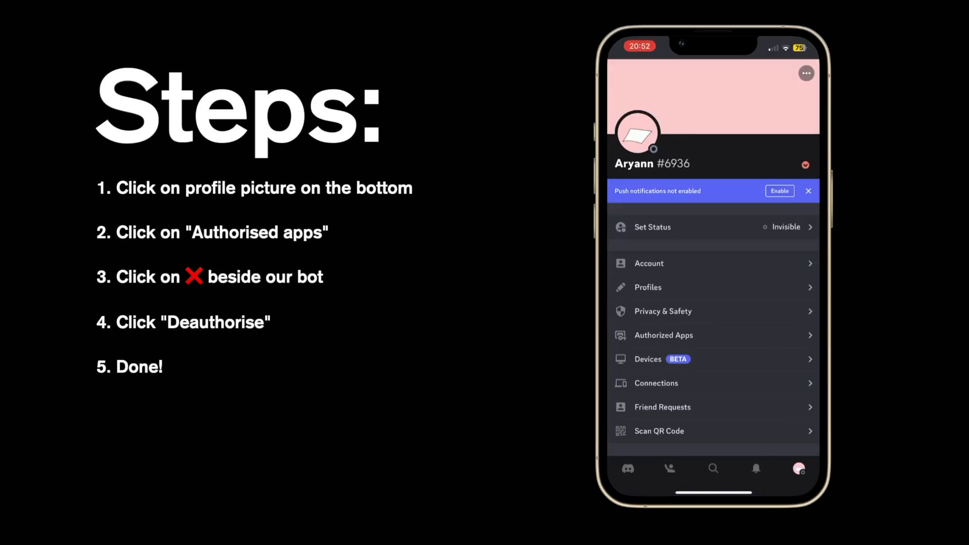
scroll(down, 3)
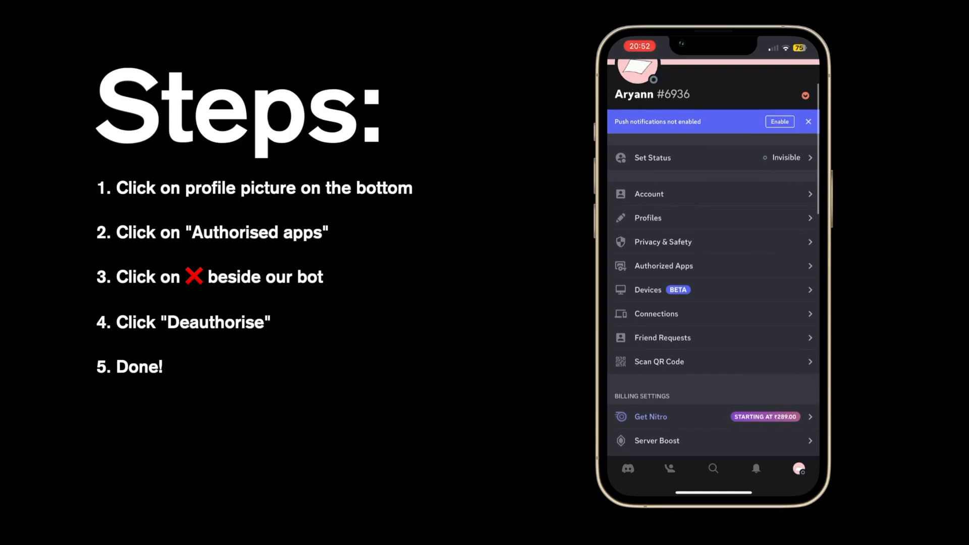
click(663, 266)
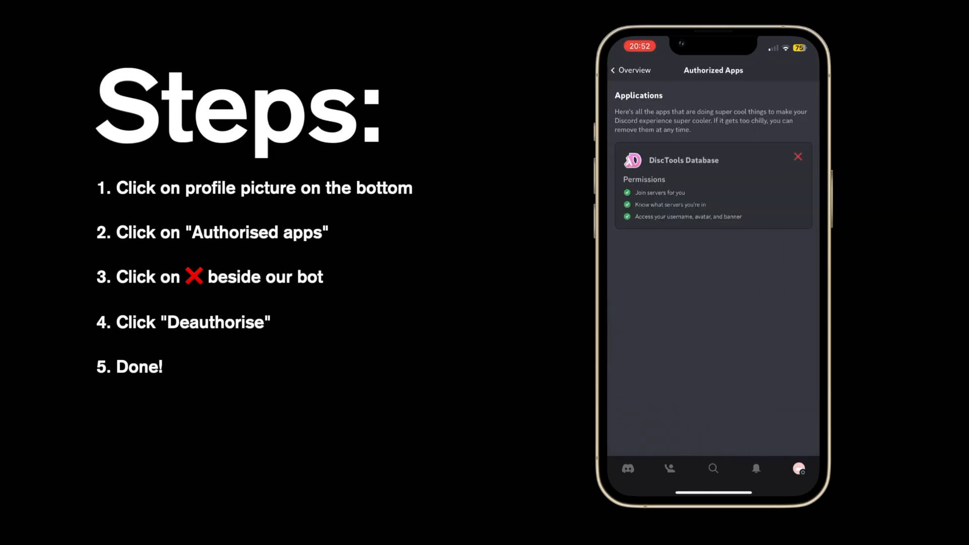
click(798, 157)
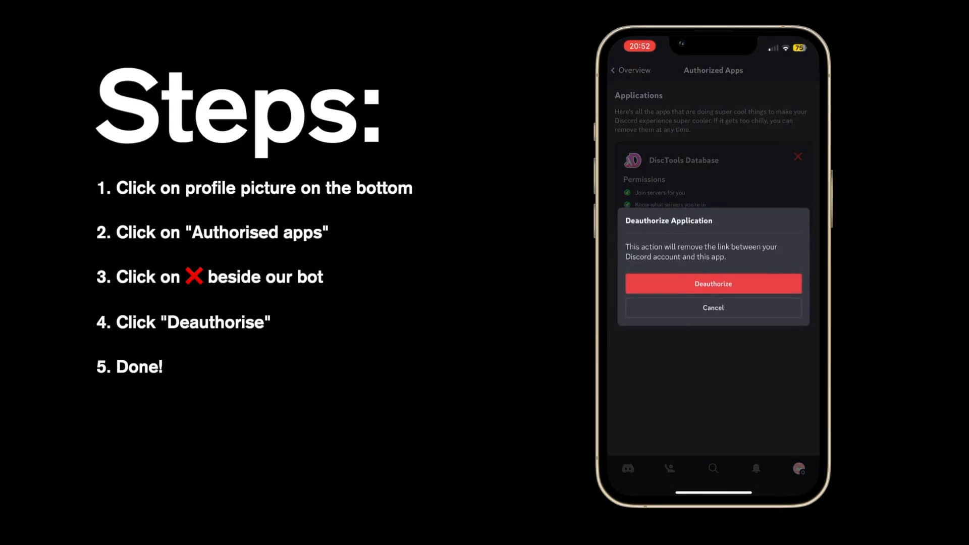
click(713, 308)
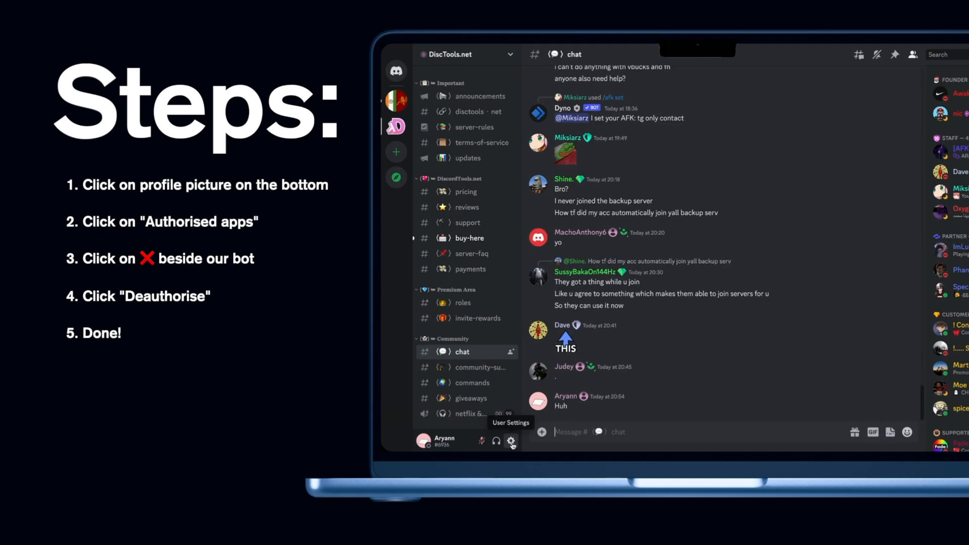
Step: In User Settings > Authorised Apps, deauthorise DiscTools Database and confirm
click(511, 441)
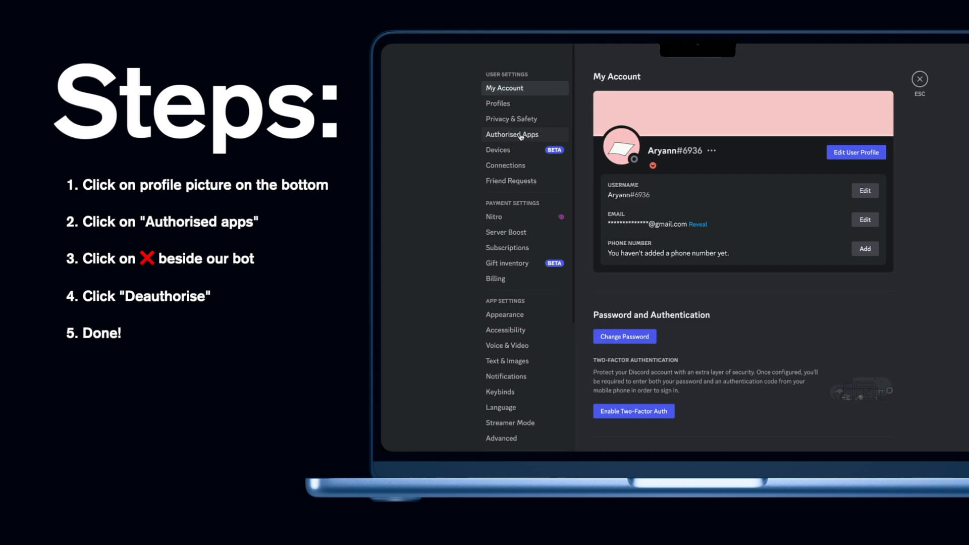
click(512, 134)
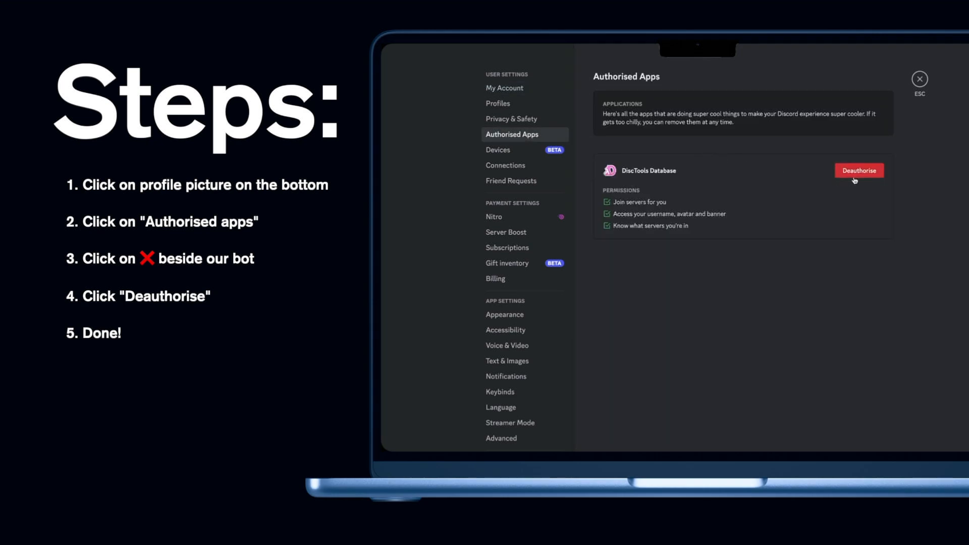
click(859, 171)
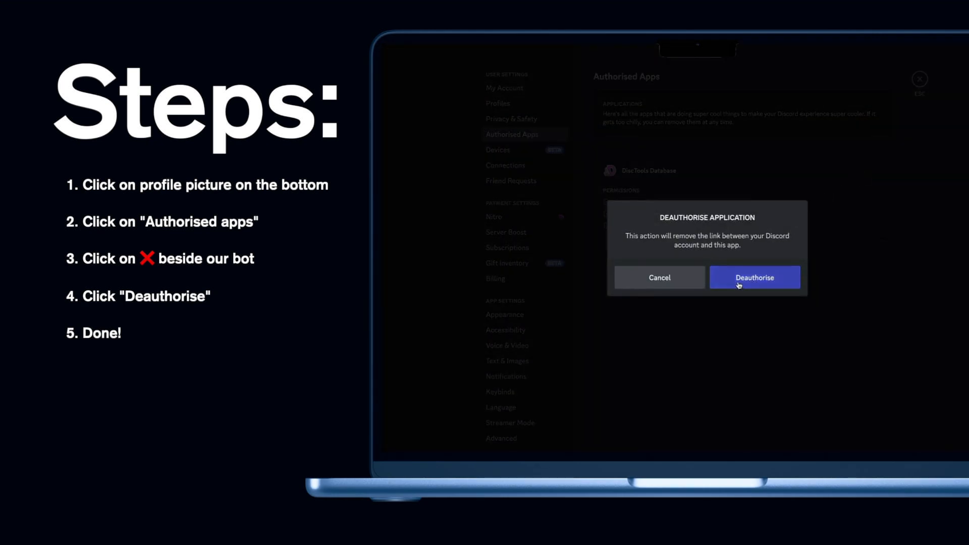
click(755, 277)
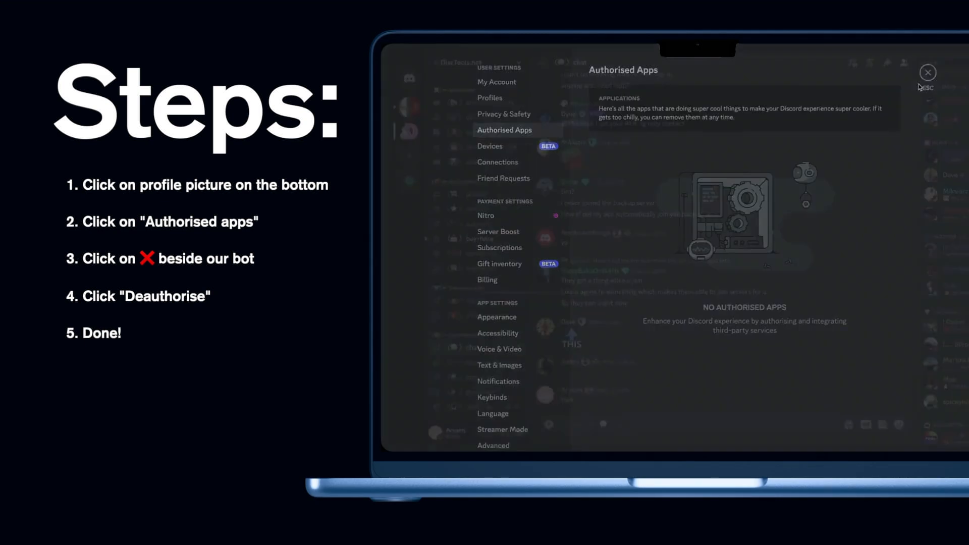